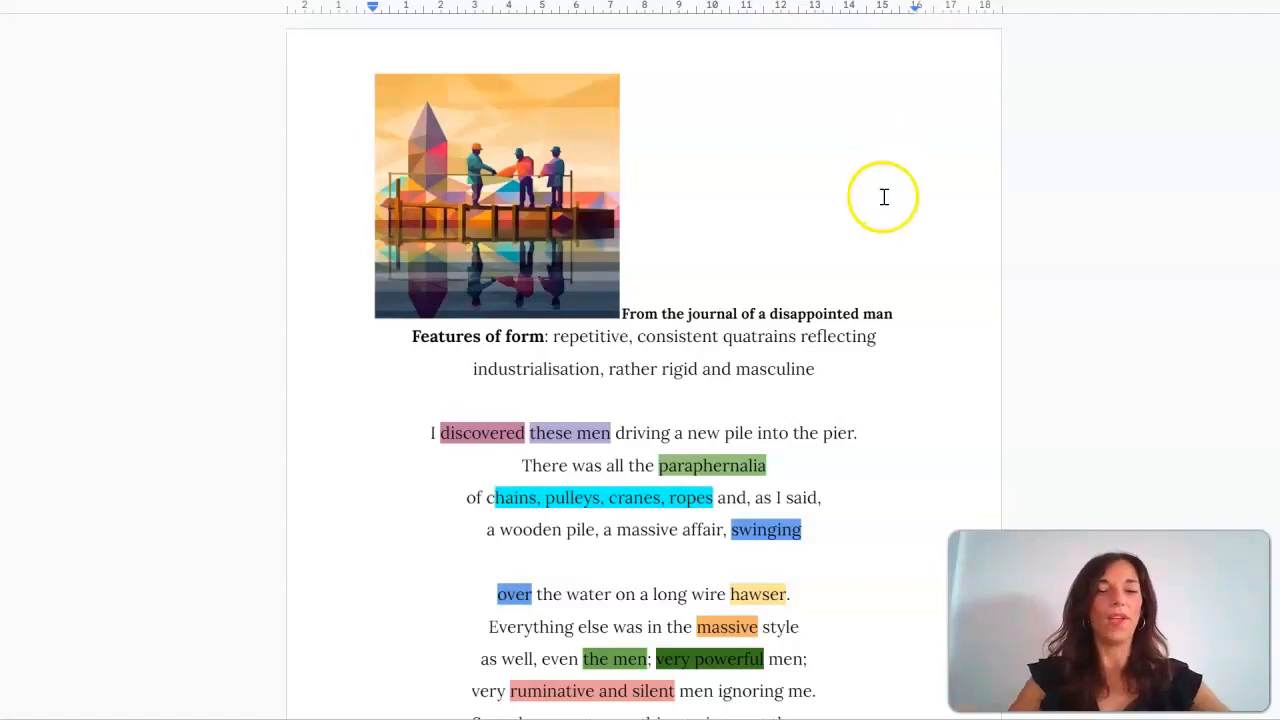
pyautogui.moveTo(854, 202)
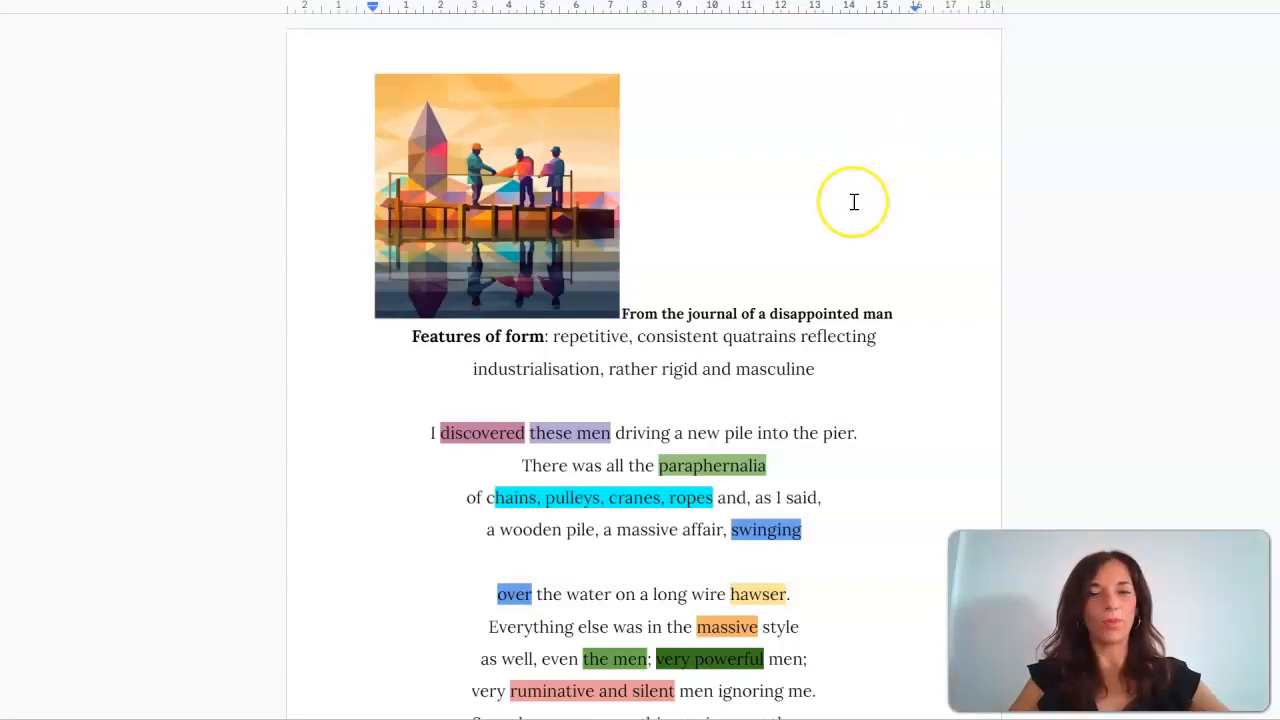
pyautogui.scroll(-3)
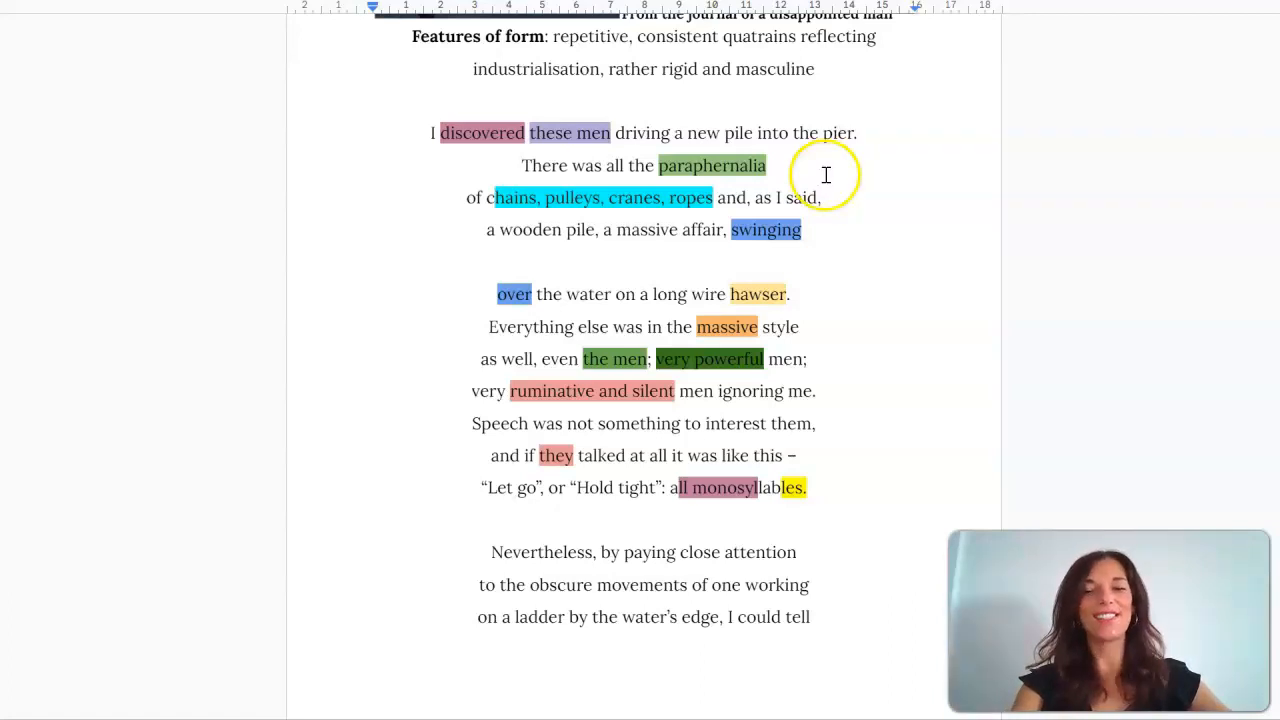
pyautogui.moveTo(660, 388)
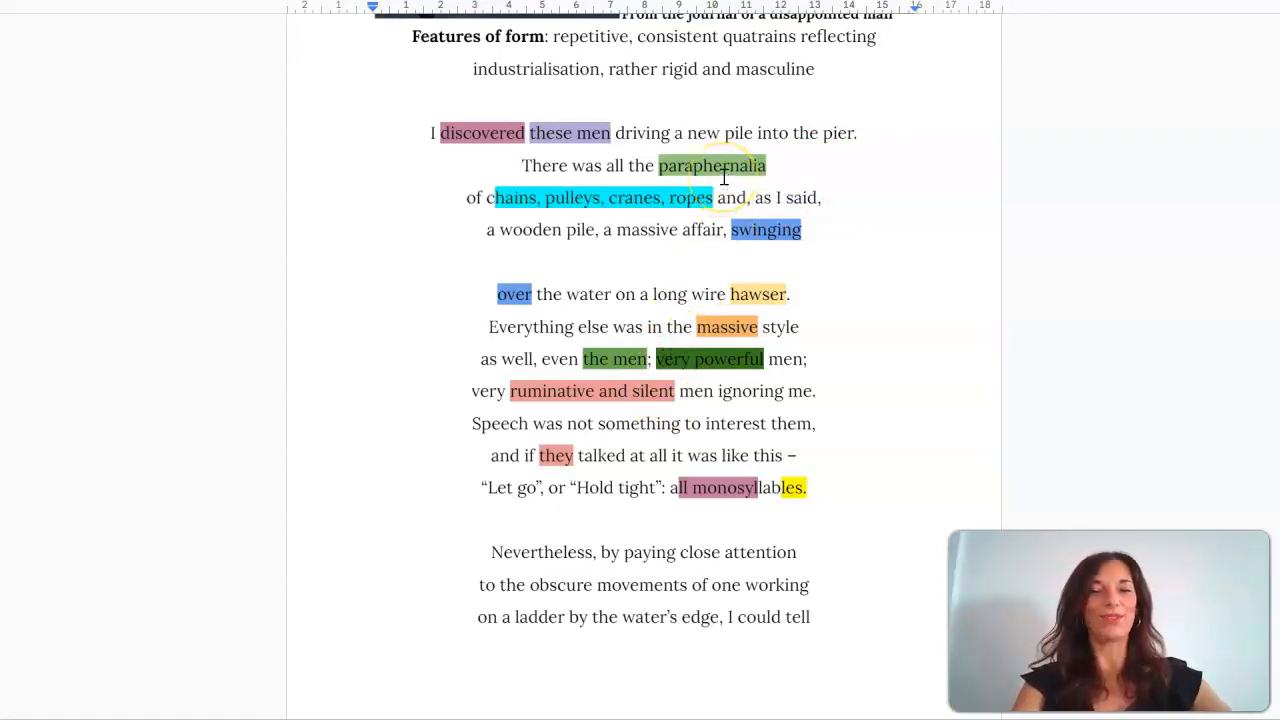
pyautogui.moveTo(705, 370)
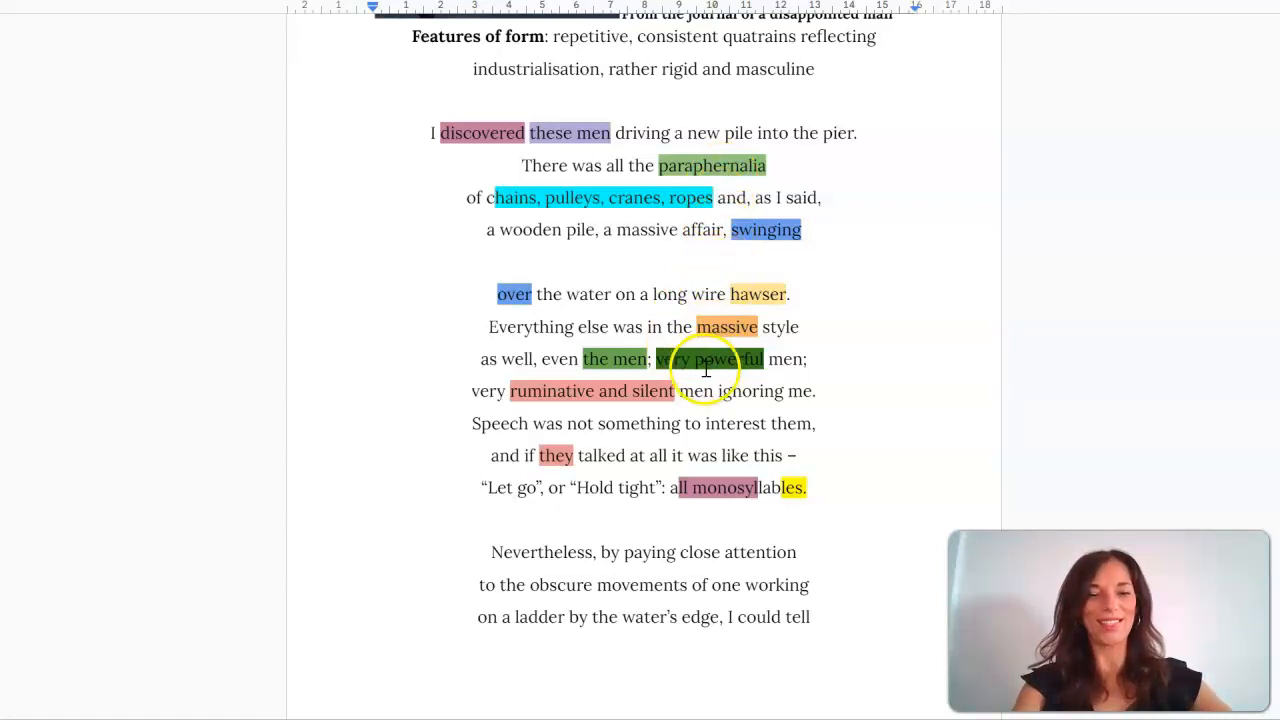
pyautogui.moveTo(735, 198)
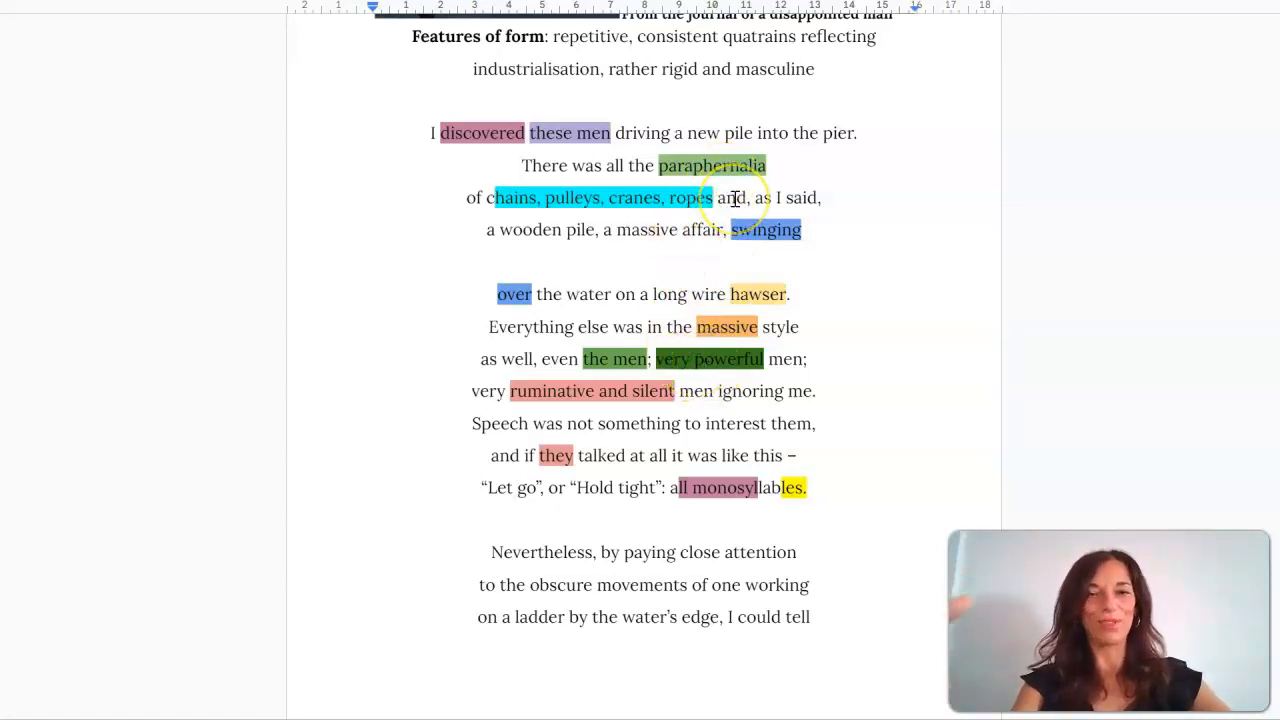